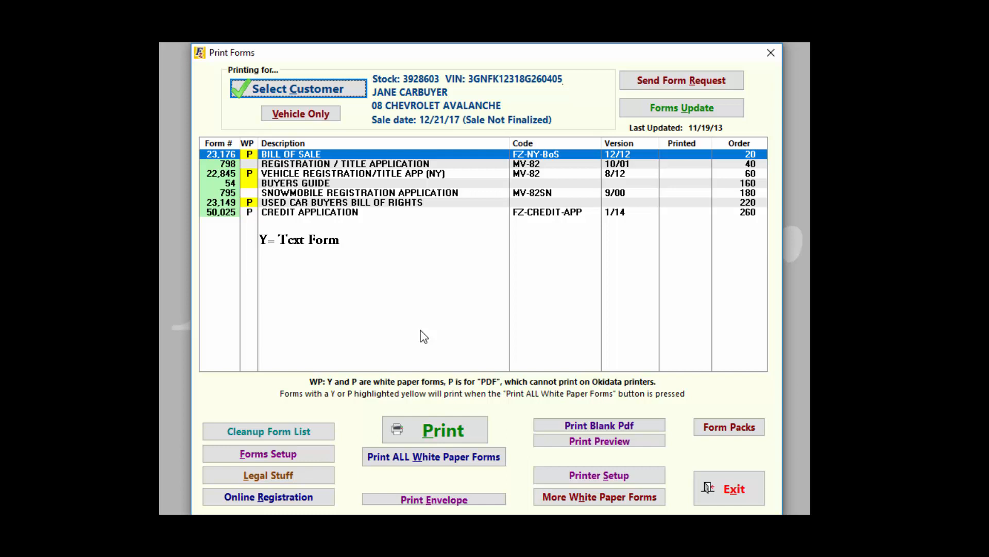
- Bring up the More White Paper Forms details showing Bankers Systems and LAW contract offers
click(294, 183)
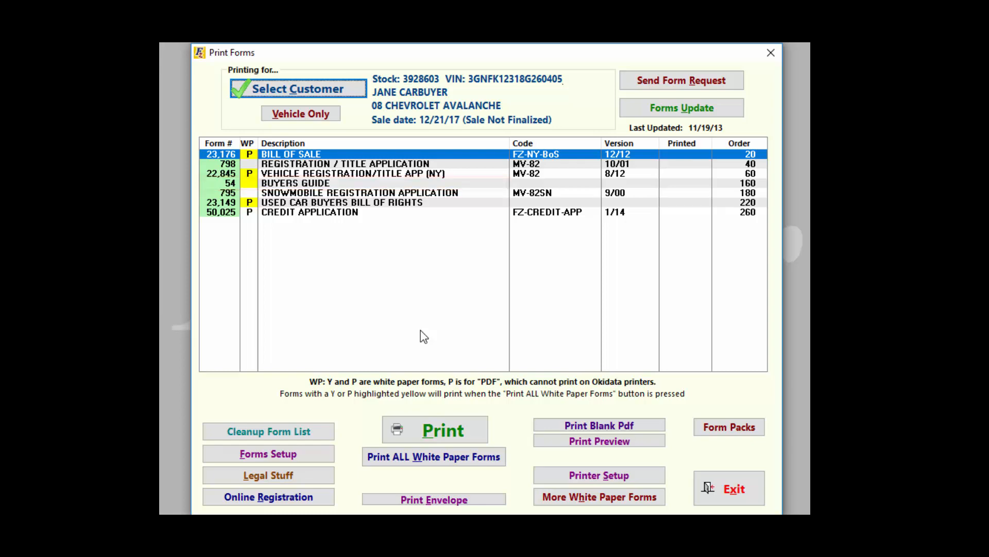
click(597, 497)
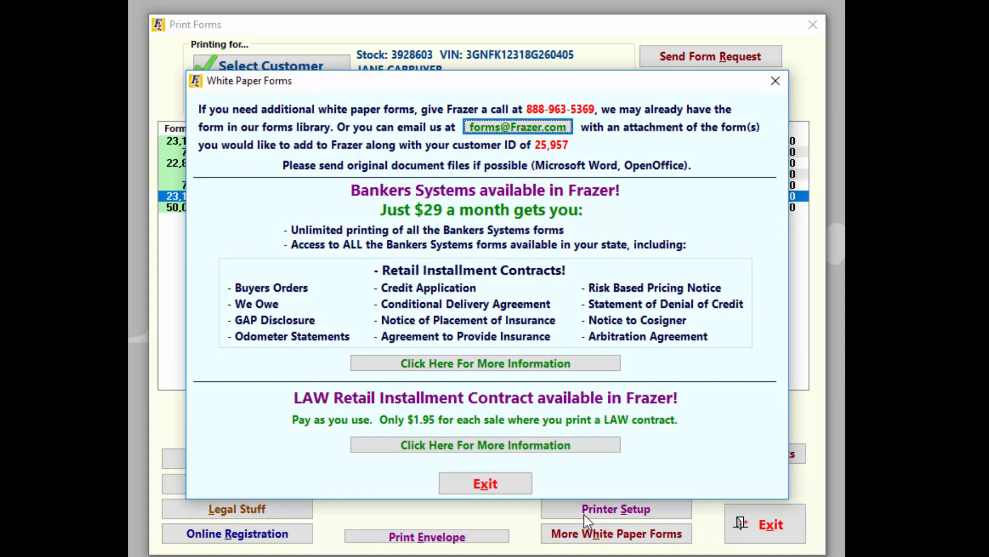